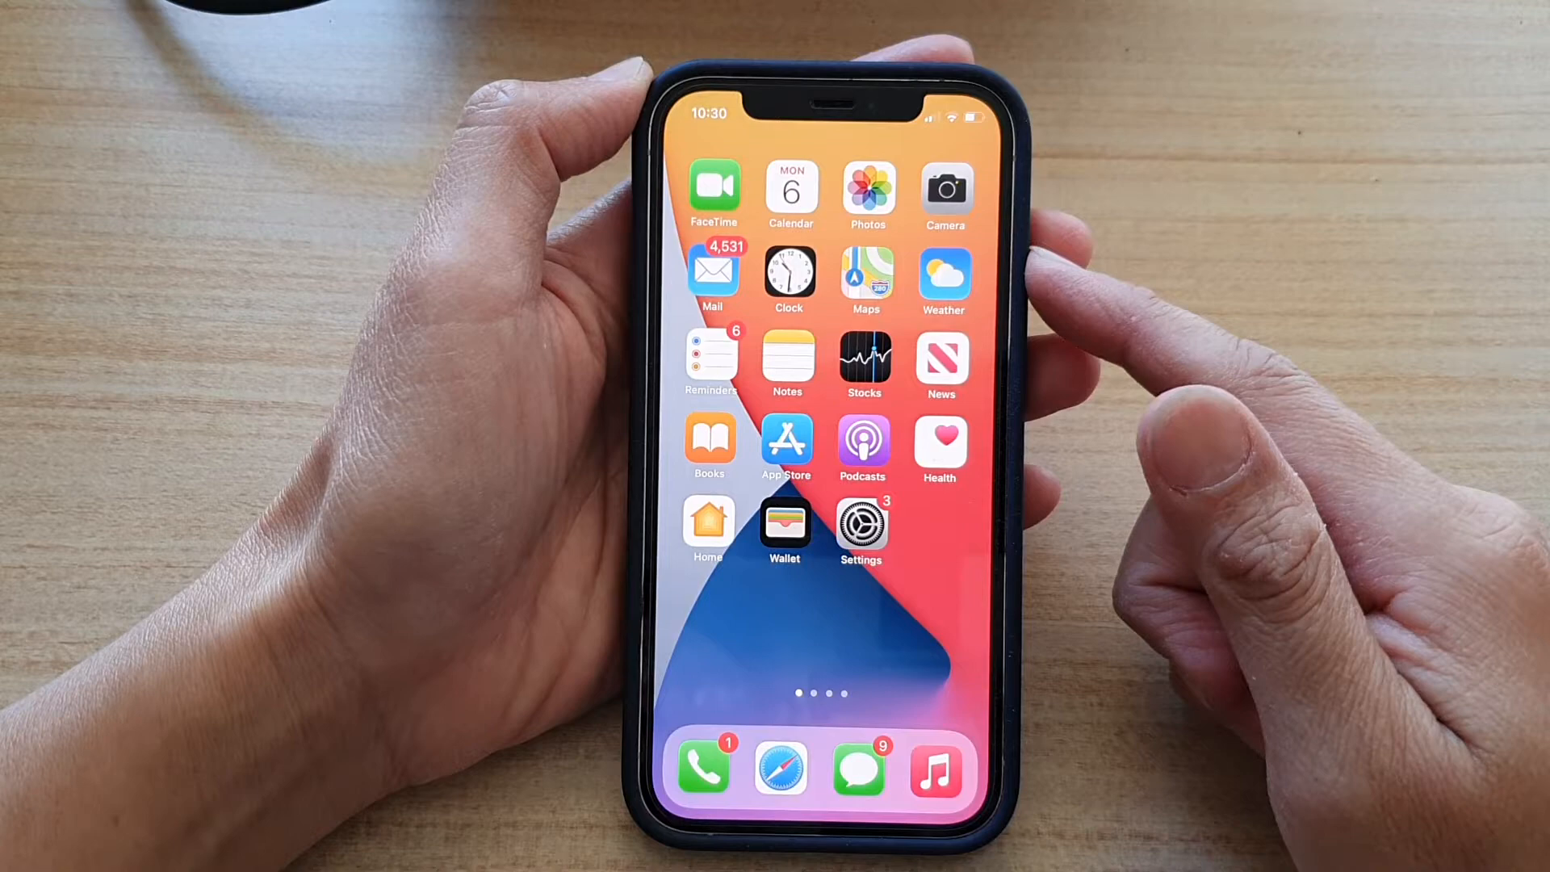
Open the Settings app and scroll down the main list toward Safari.
click(860, 524)
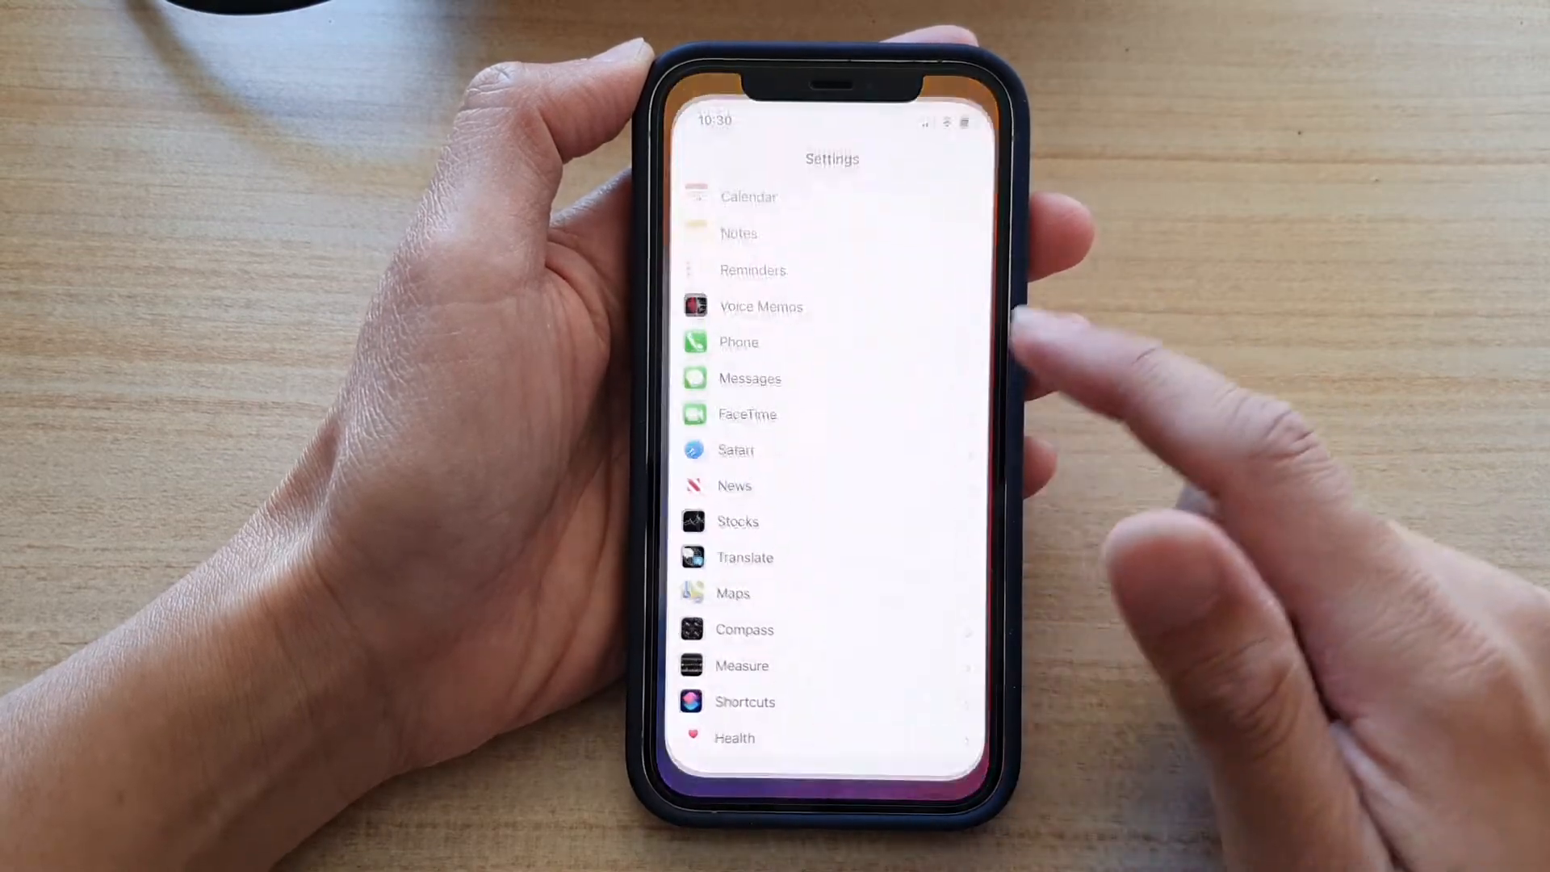
scroll(down, 3)
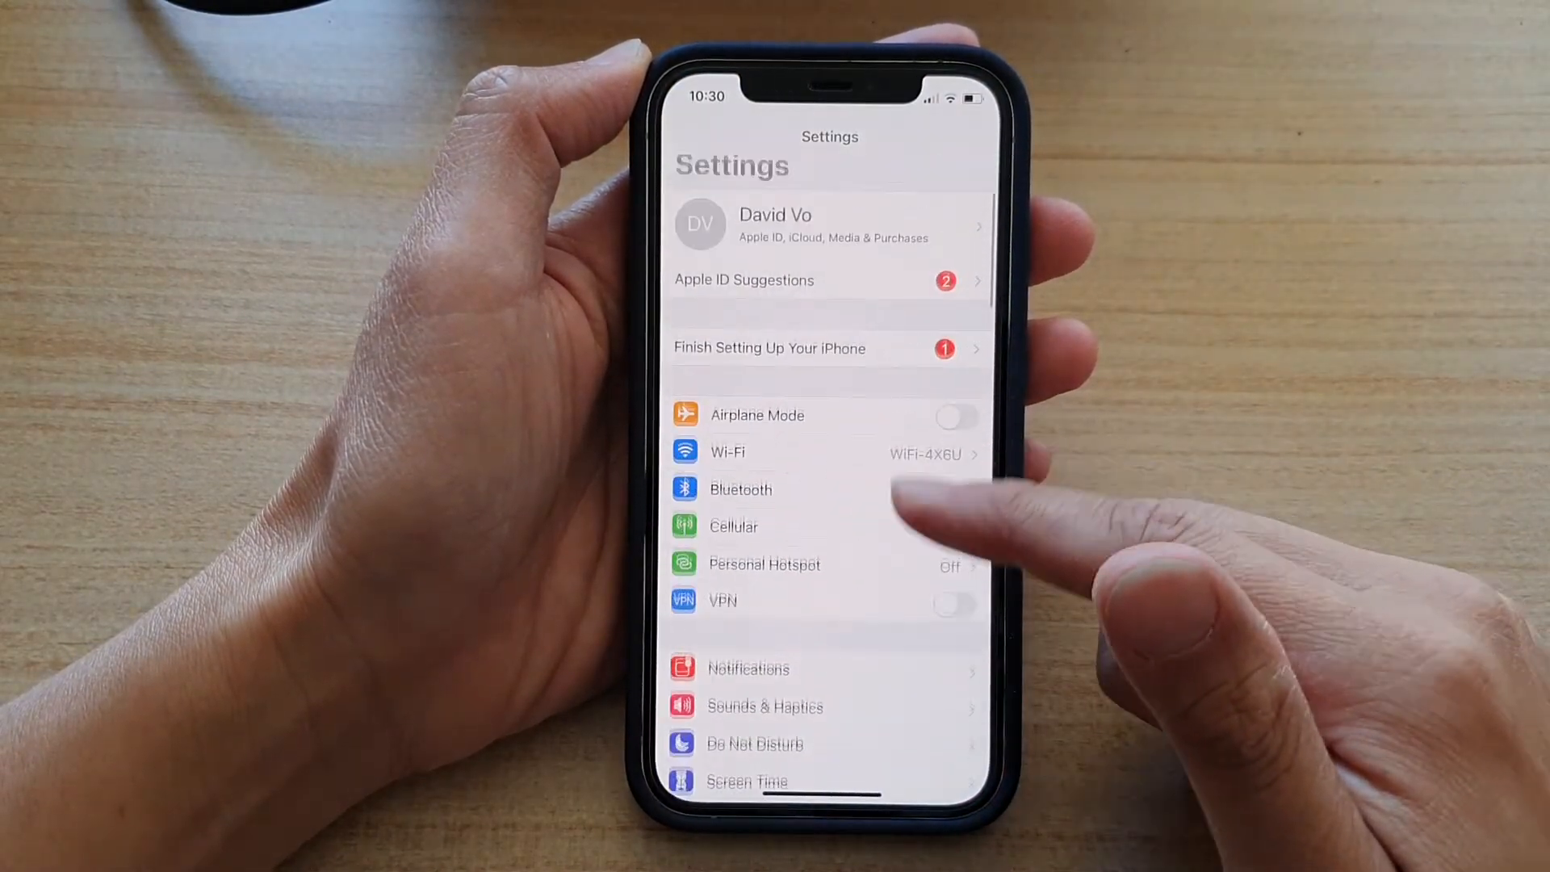
scroll(down, 3)
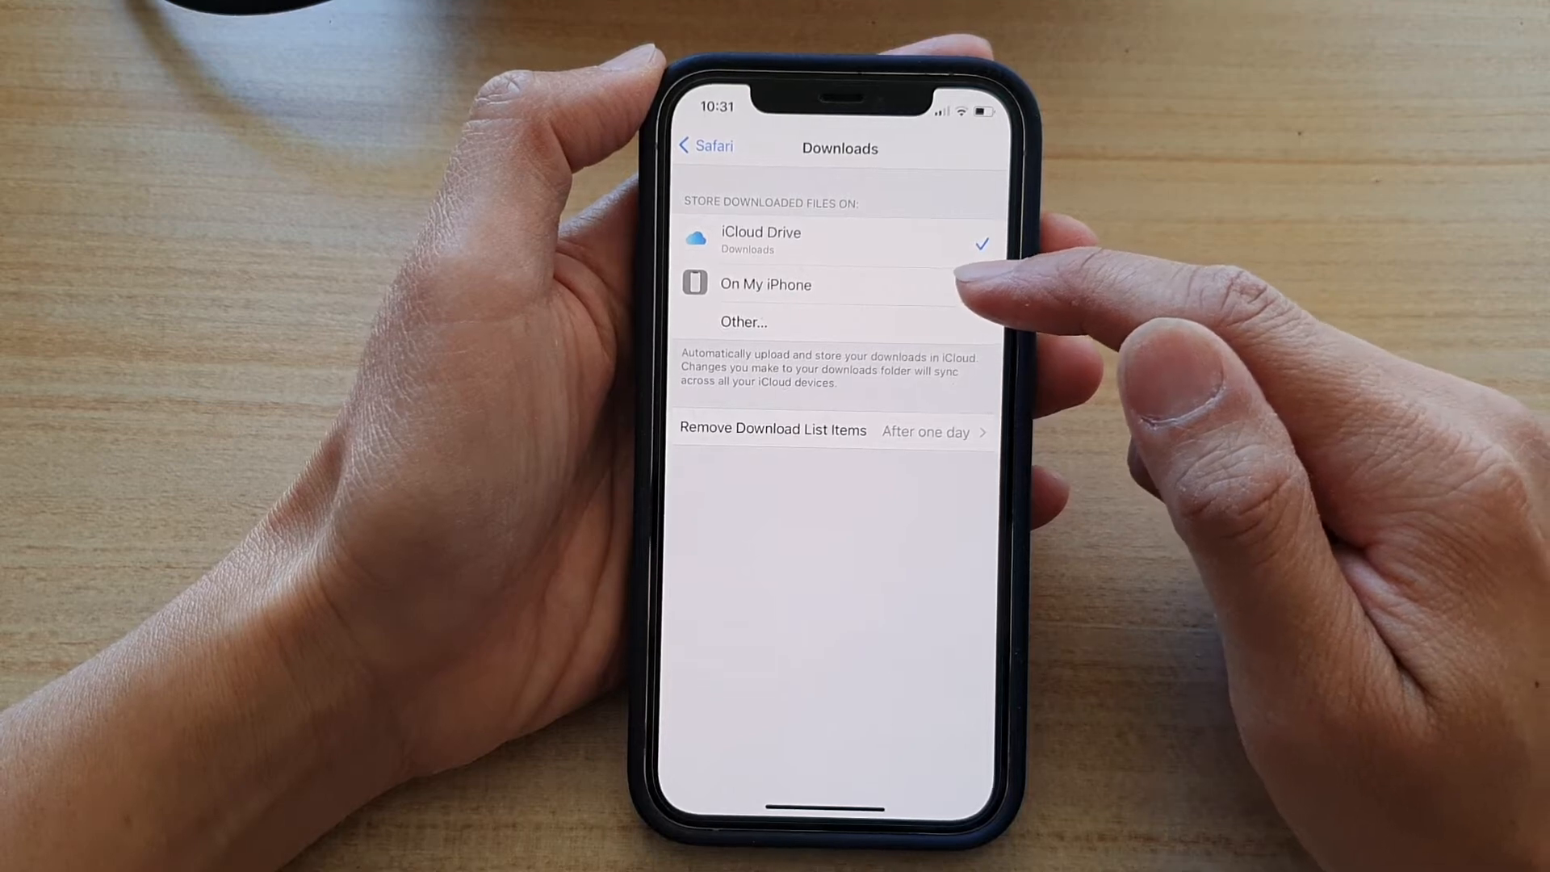
Switch Safari's download storage from iCloud Drive to On My iPhone.
click(765, 285)
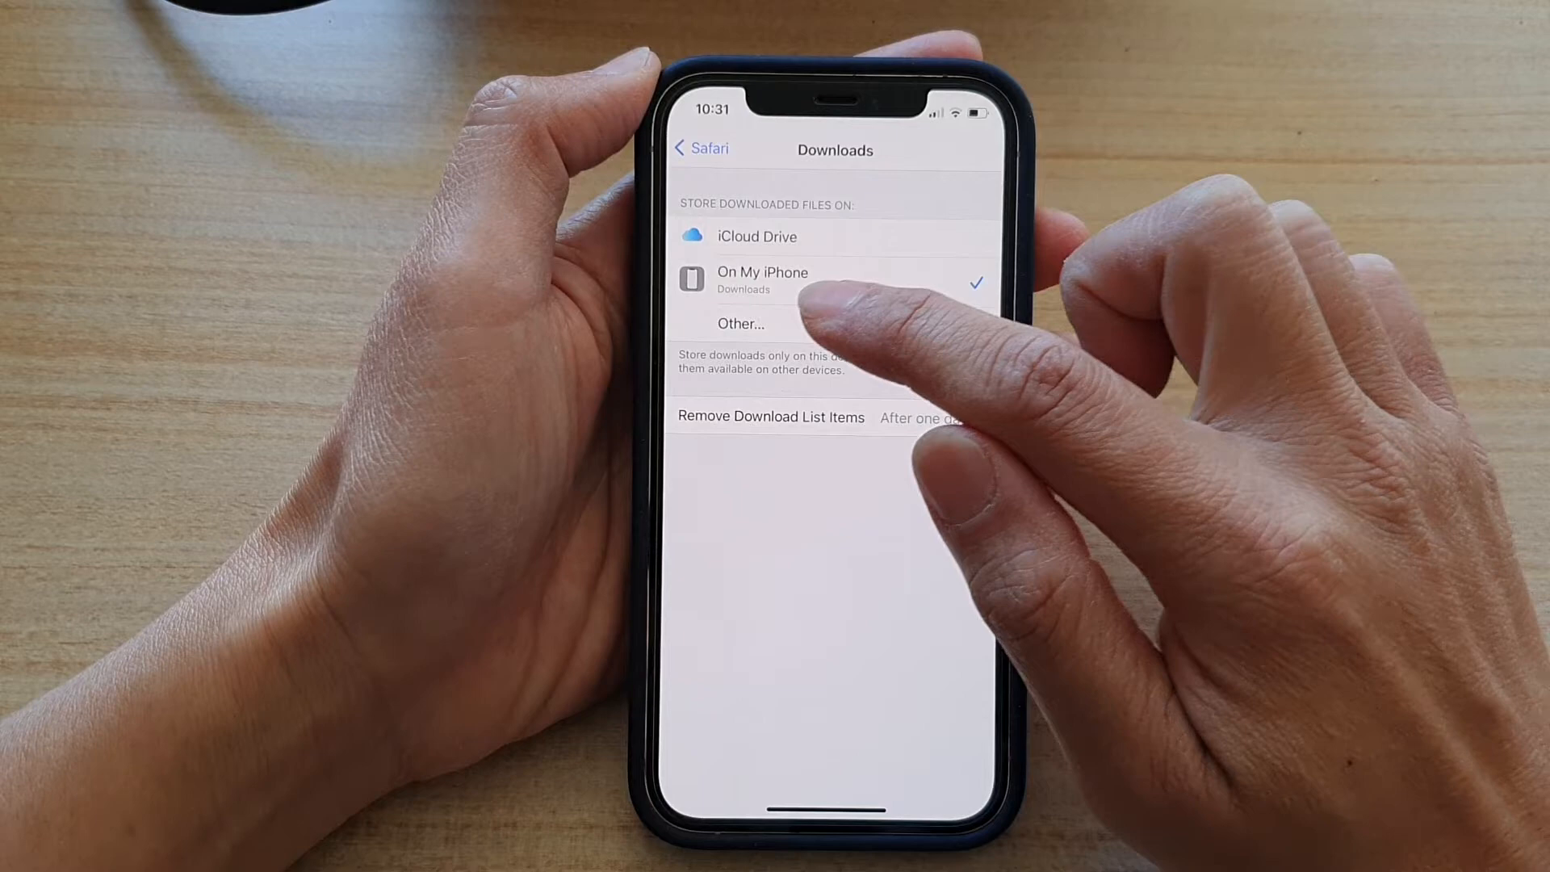
click(741, 323)
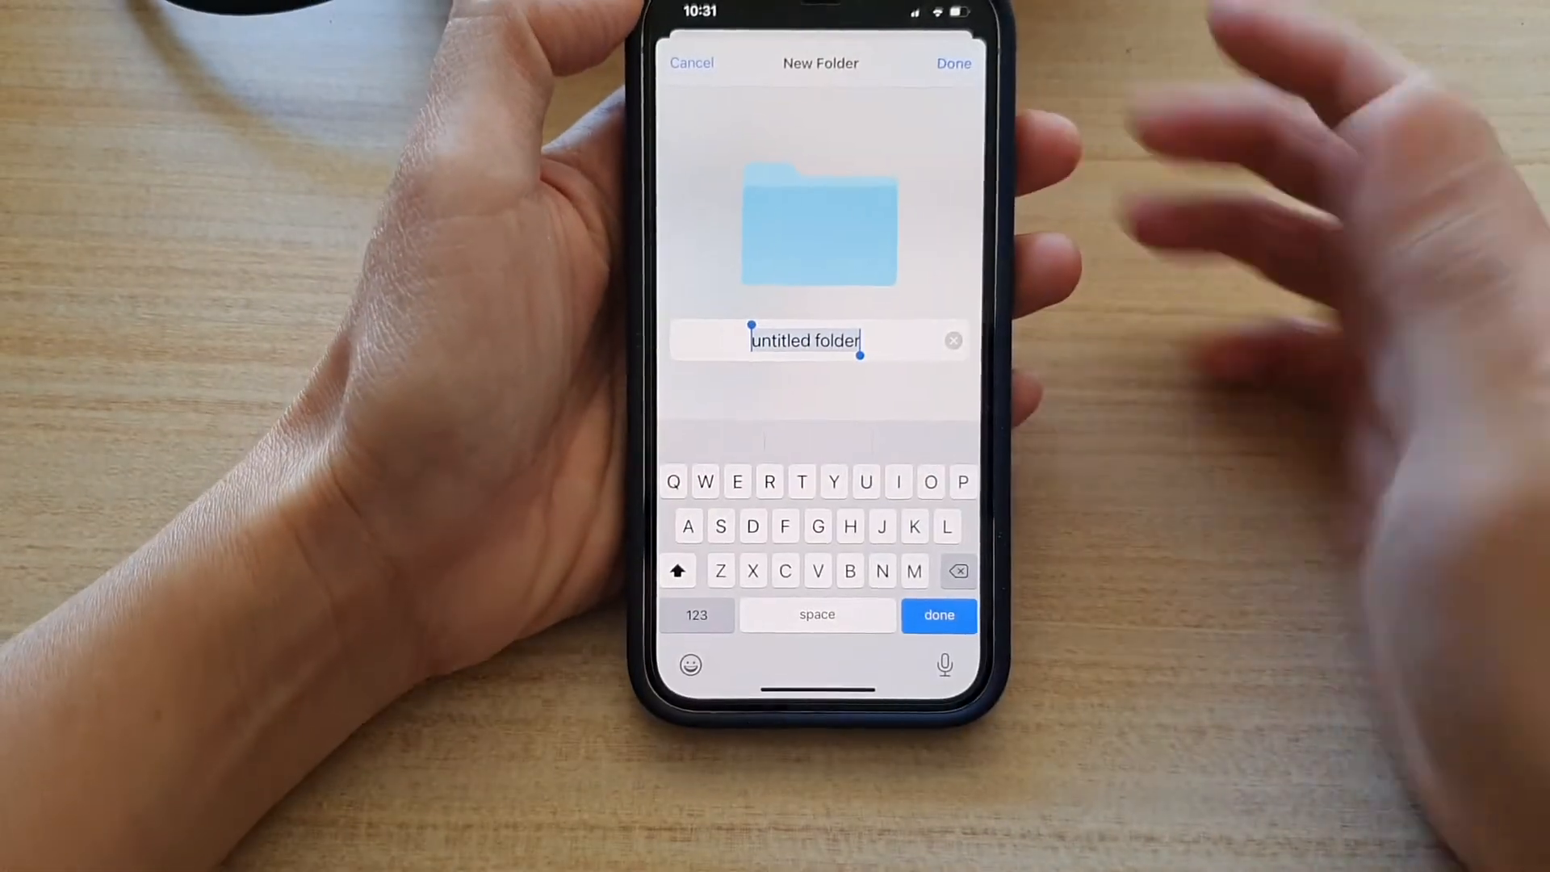
Name the new On My iPhone folder 'Safari downloads' and confirm.
text(Sa)
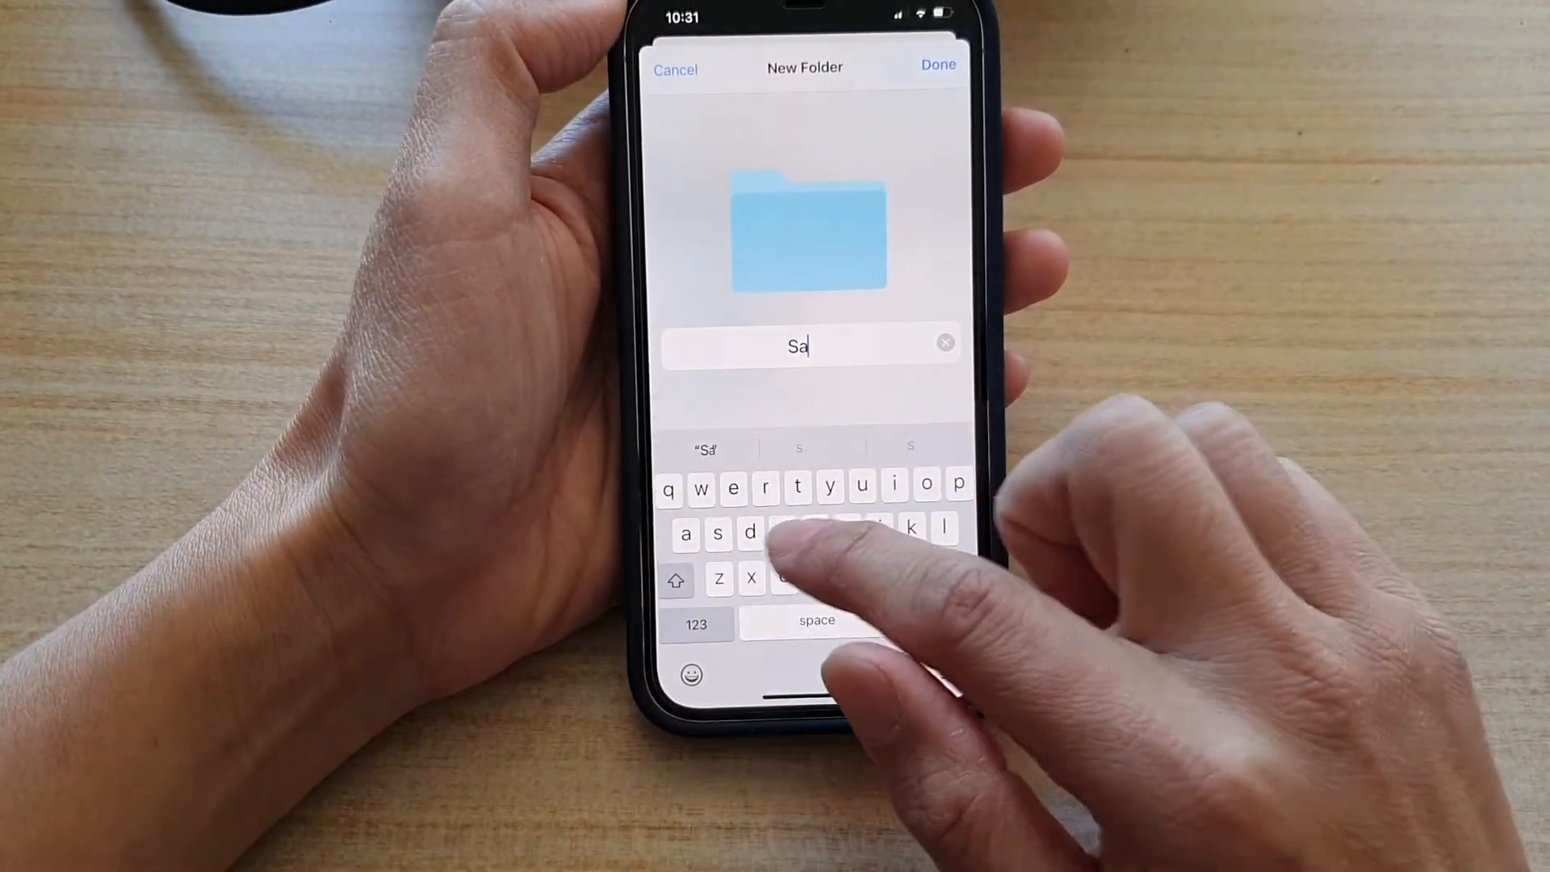
text(fat)
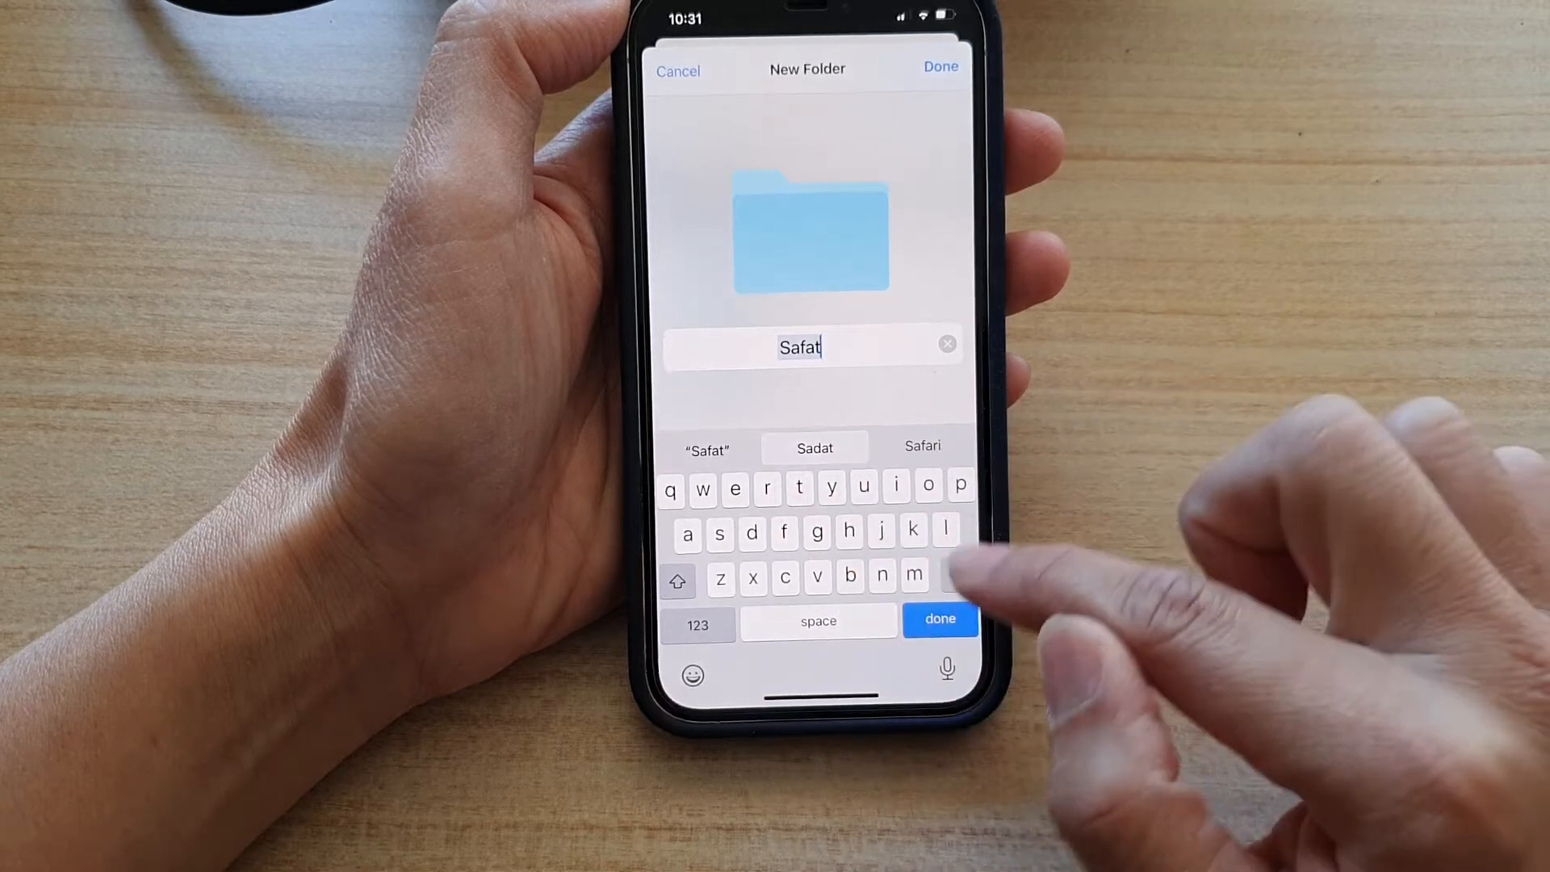
click(921, 446)
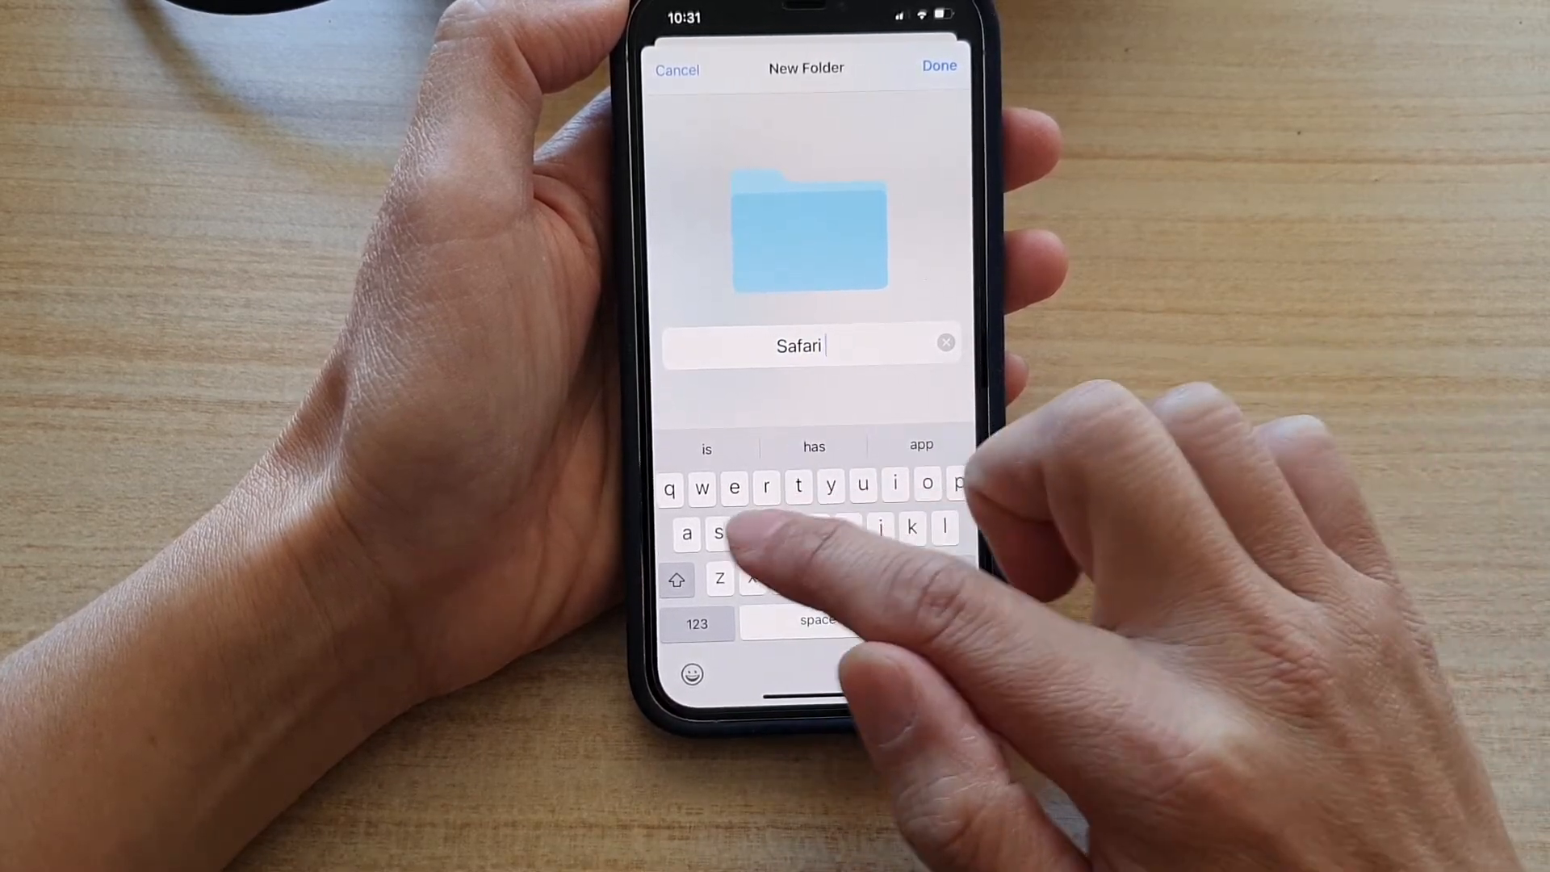
text(downlo)
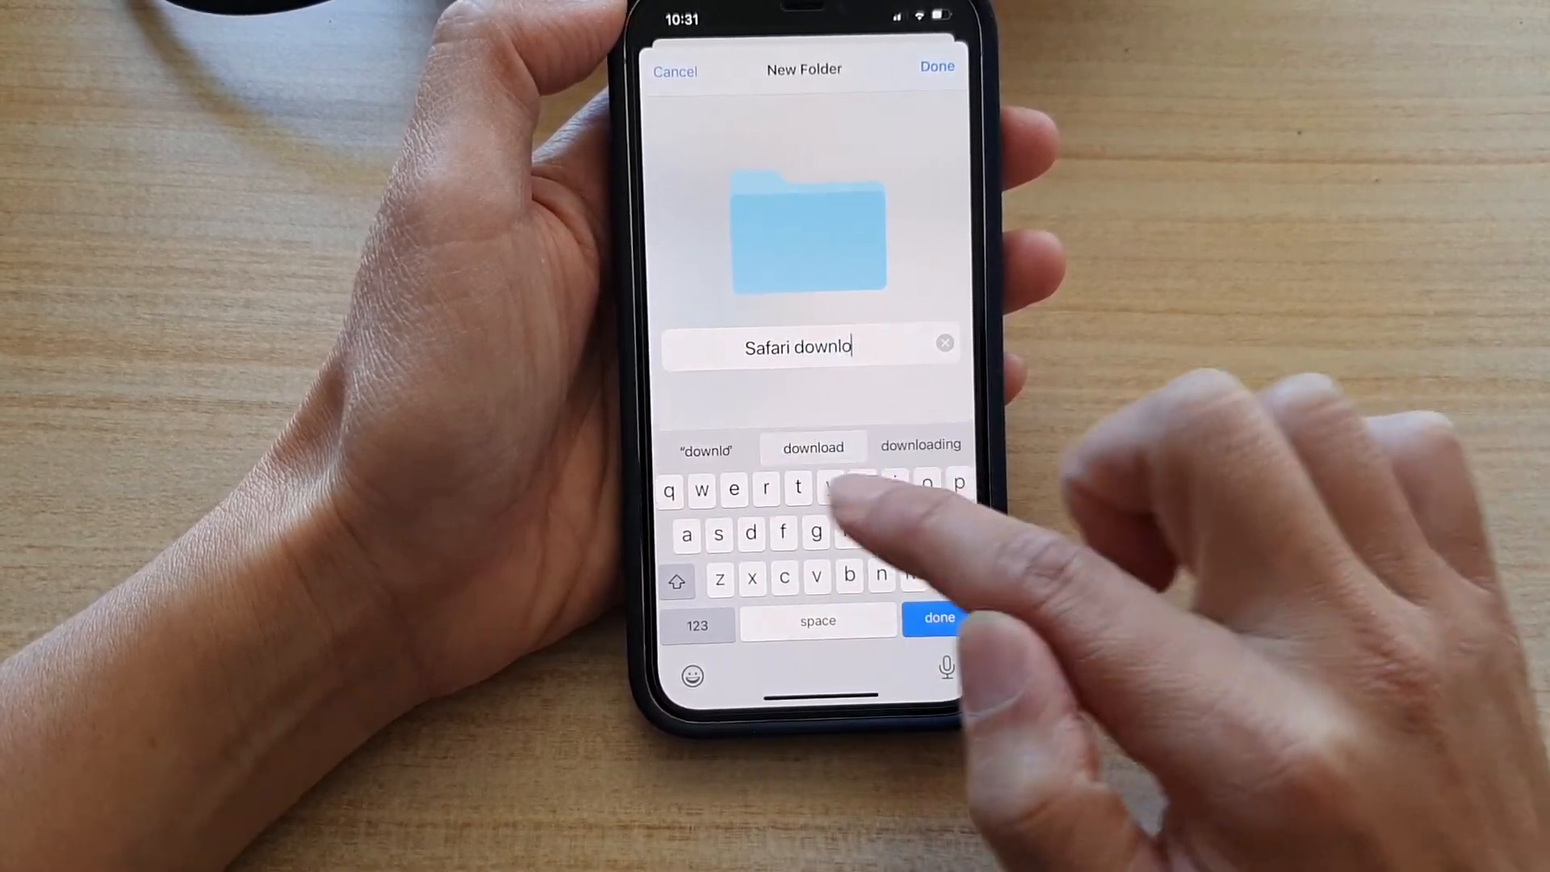
click(811, 446)
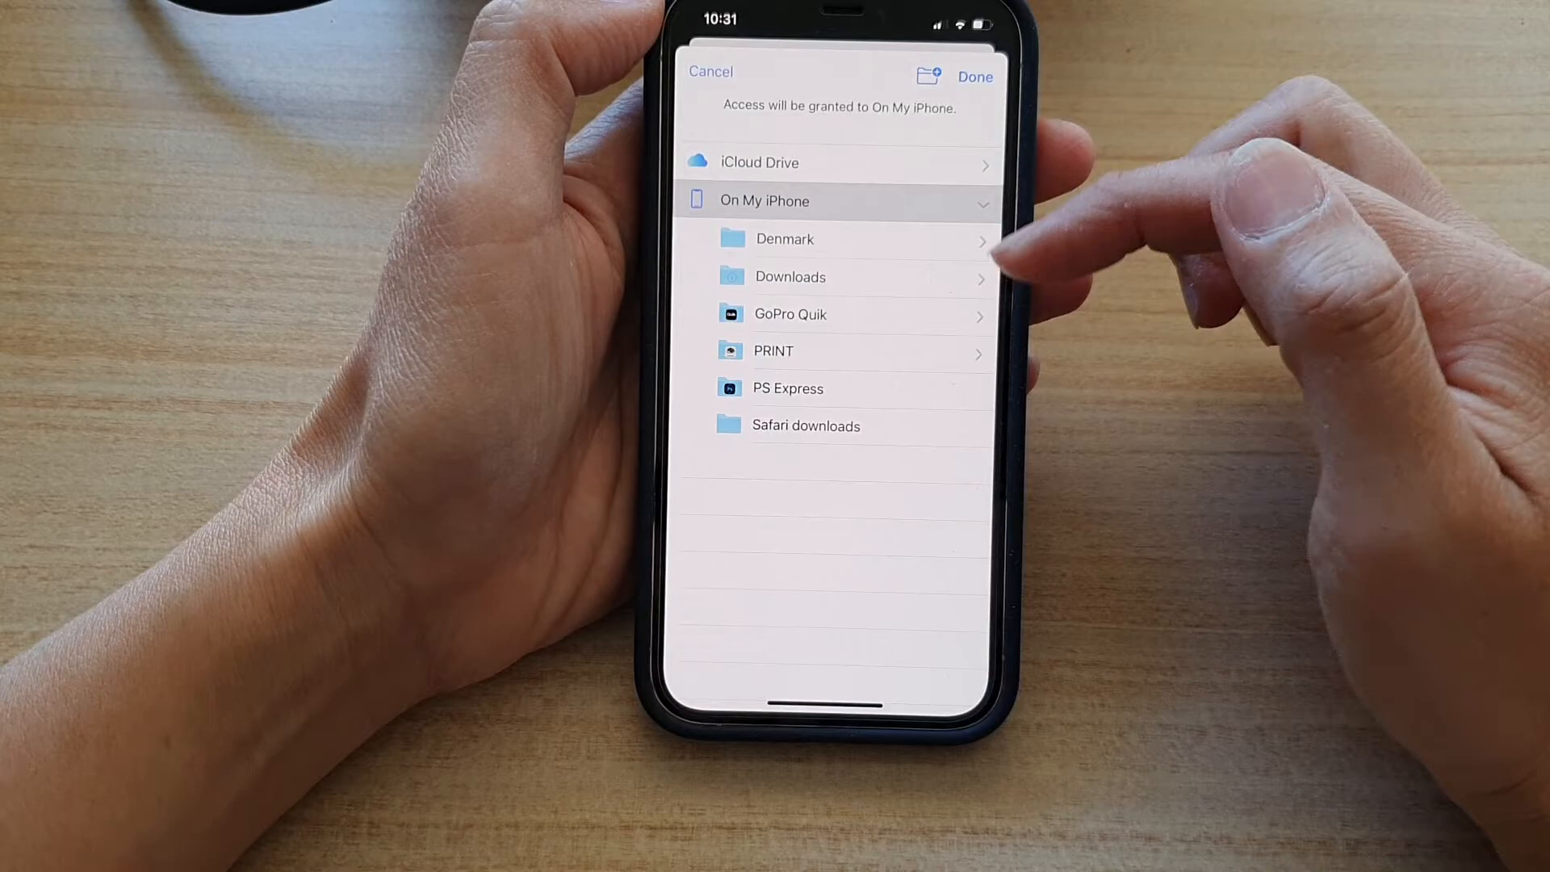
Select the 'Safari downloads' folder under On My iPhone in the picker.
click(806, 426)
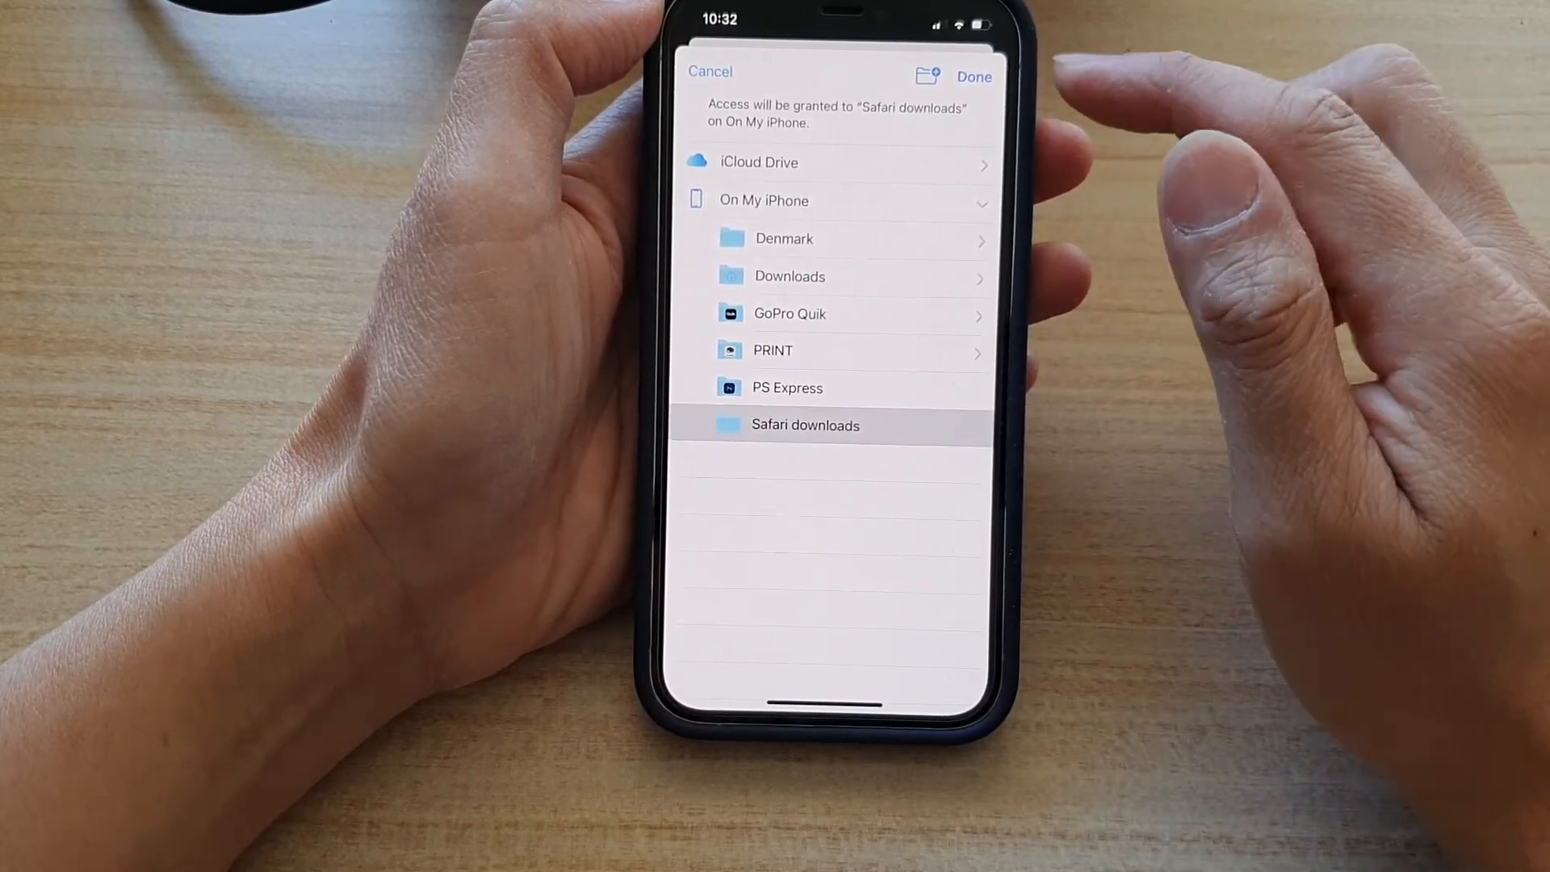